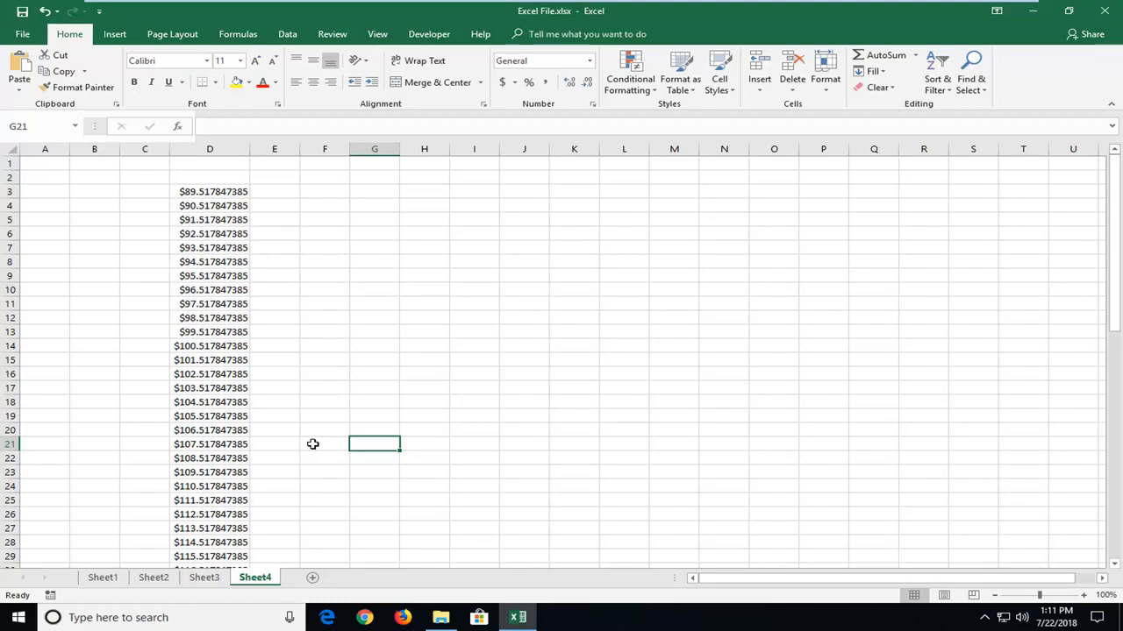
mouse_move(312, 438)
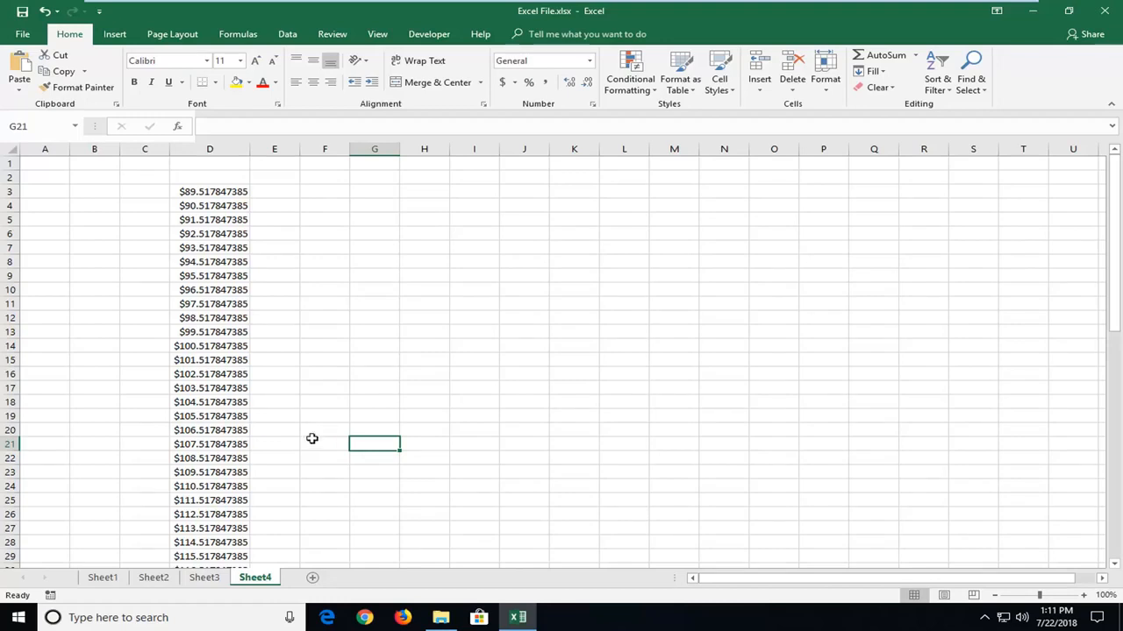
- Inspect the formulas behind column D's amounts, ending on cell D3
click(210, 234)
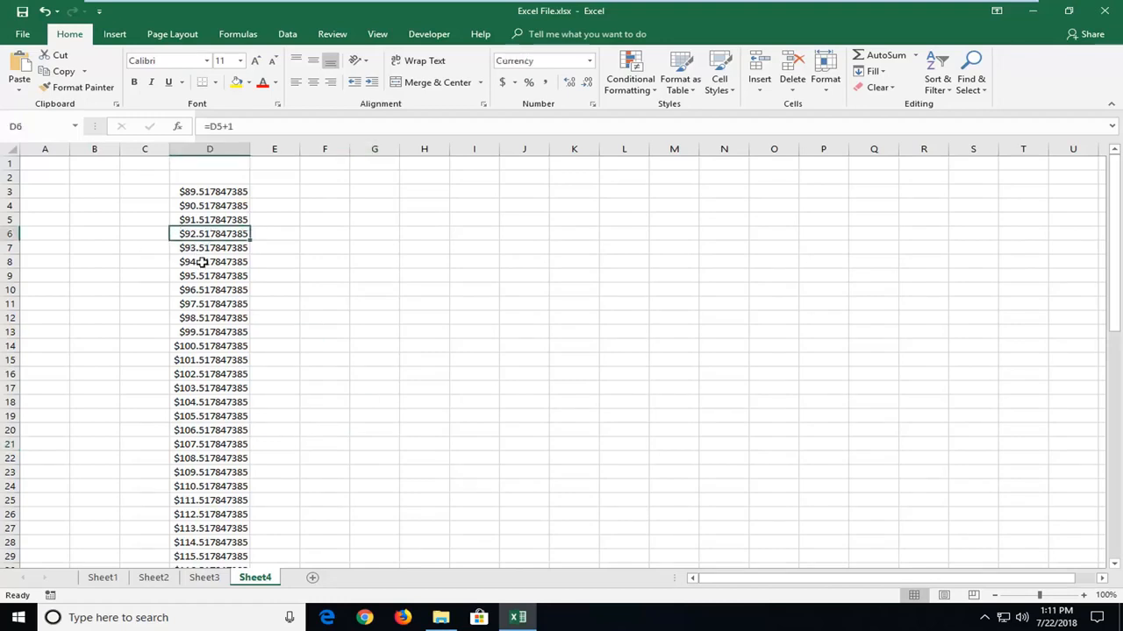
click(210, 219)
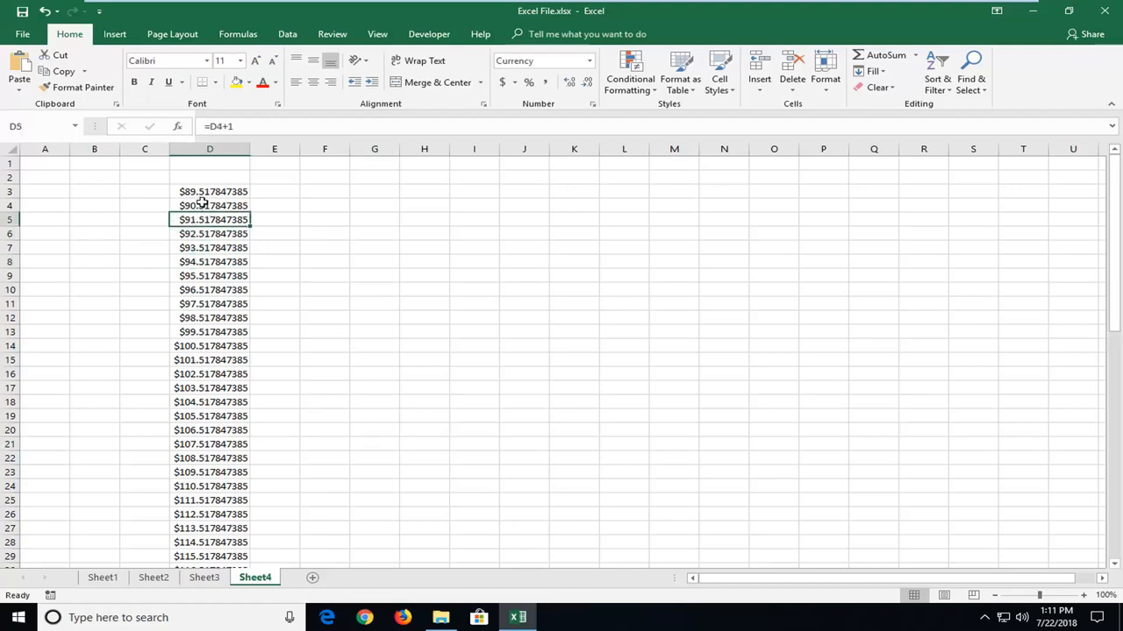
click(211, 191)
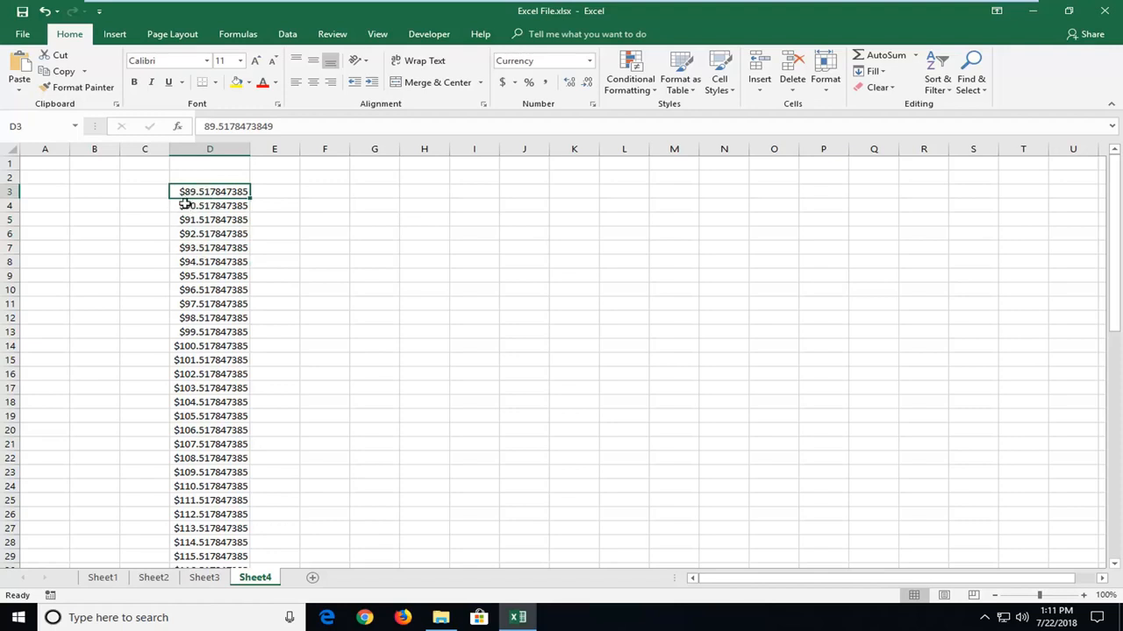
mouse_move(193, 205)
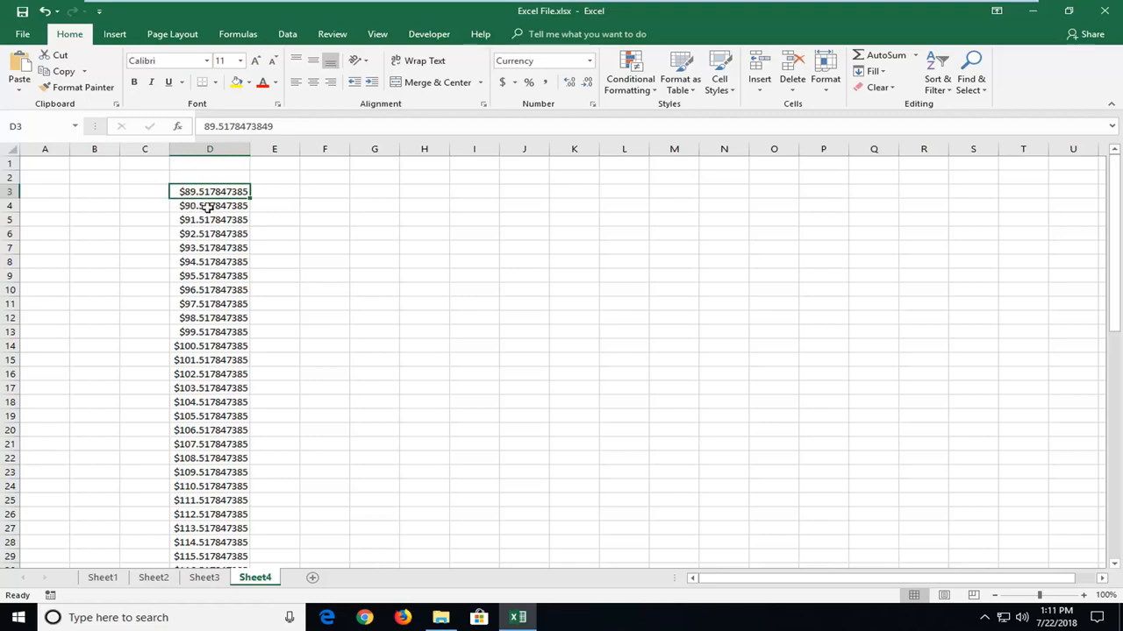
mouse_move(165, 209)
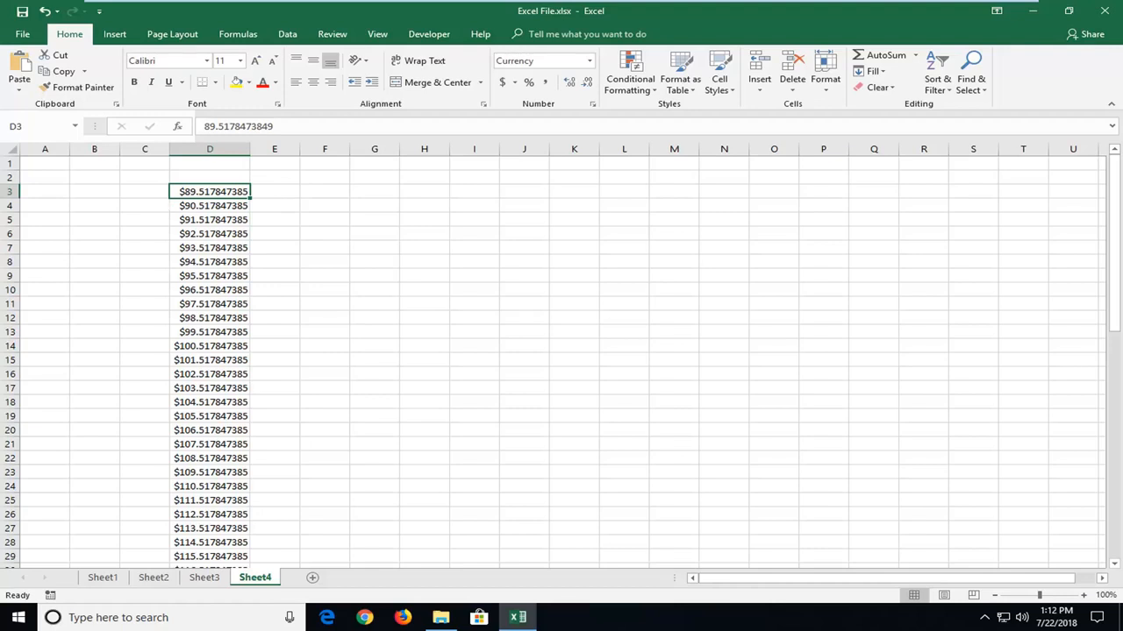
mouse_move(172, 88)
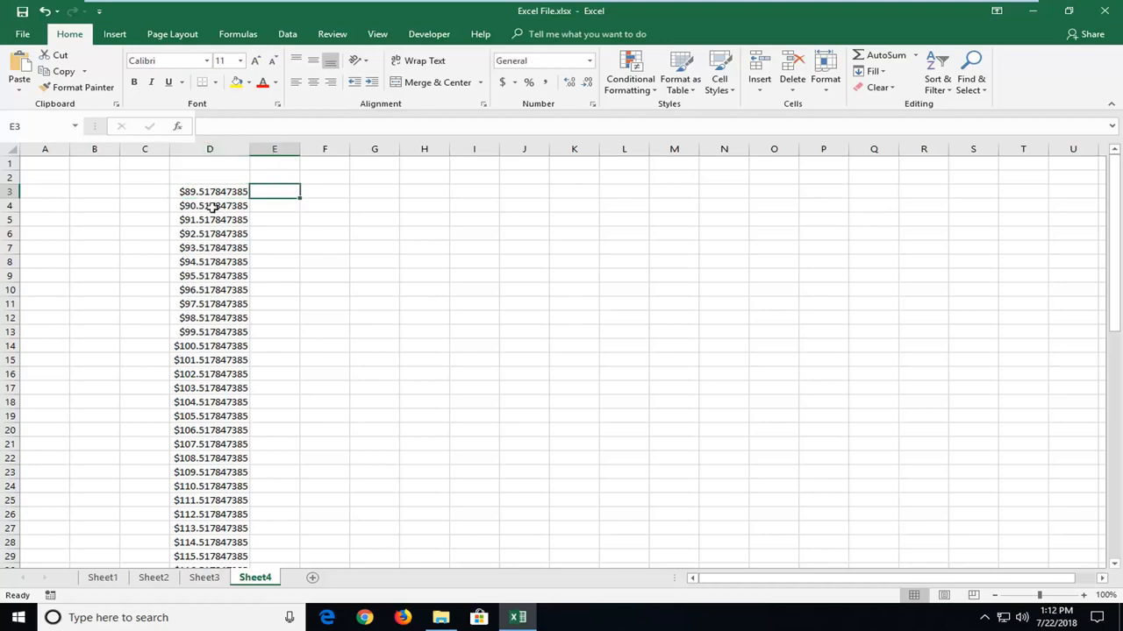
mouse_move(302, 213)
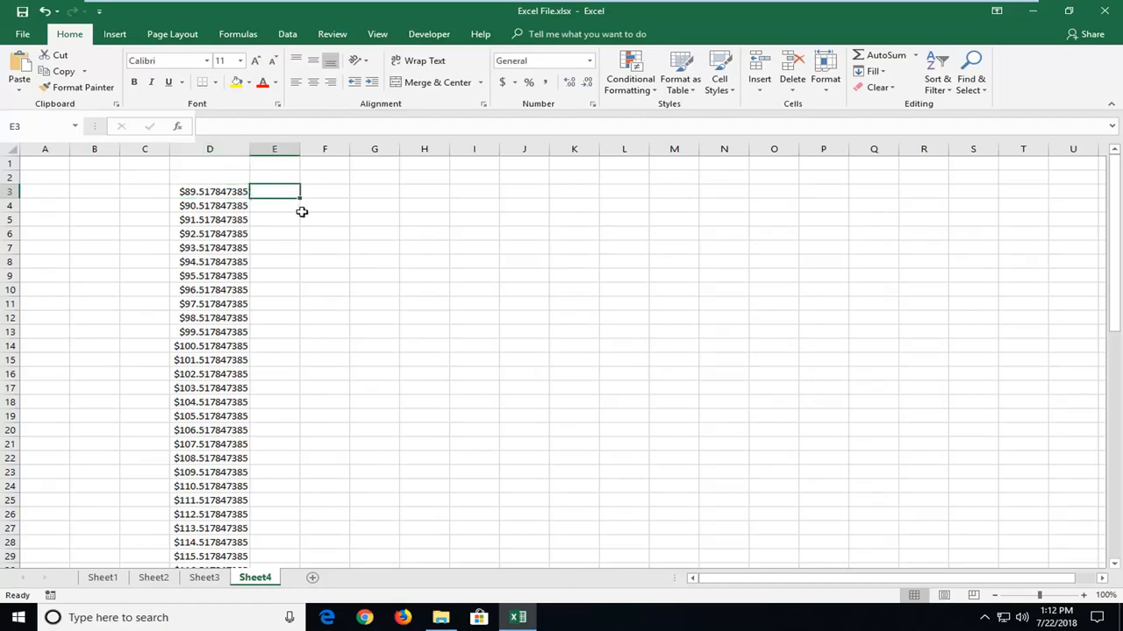
- Enter =ROUND(D3,0) in E3 so it shows D3 rounded to $90.000000000
text(=)
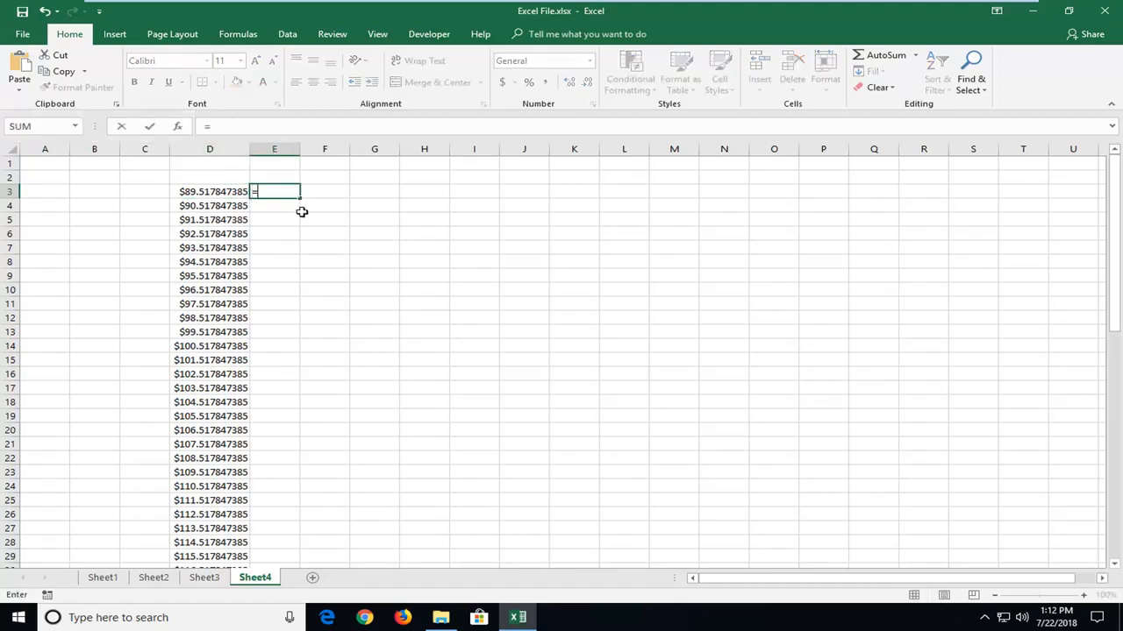
text(RIYB)
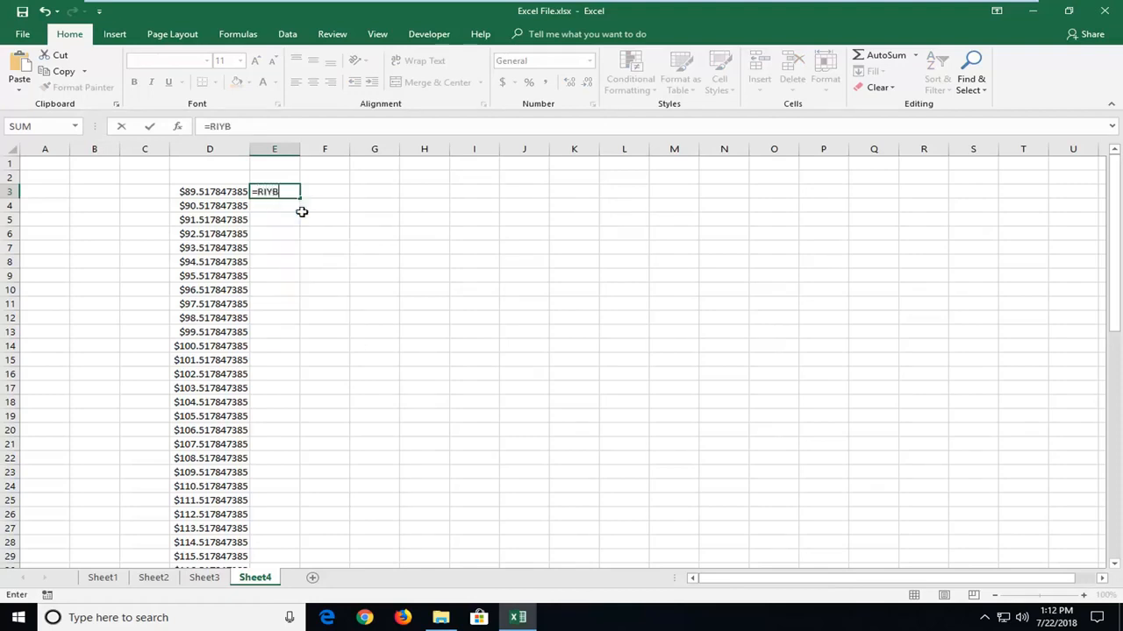
text(=ROUND)
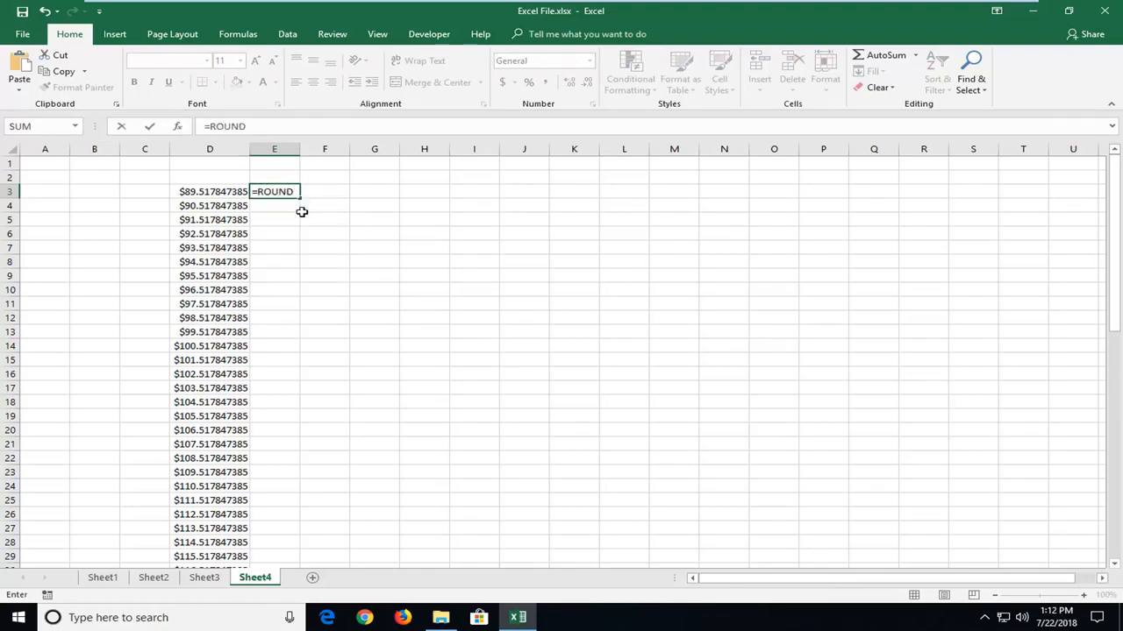
text(()
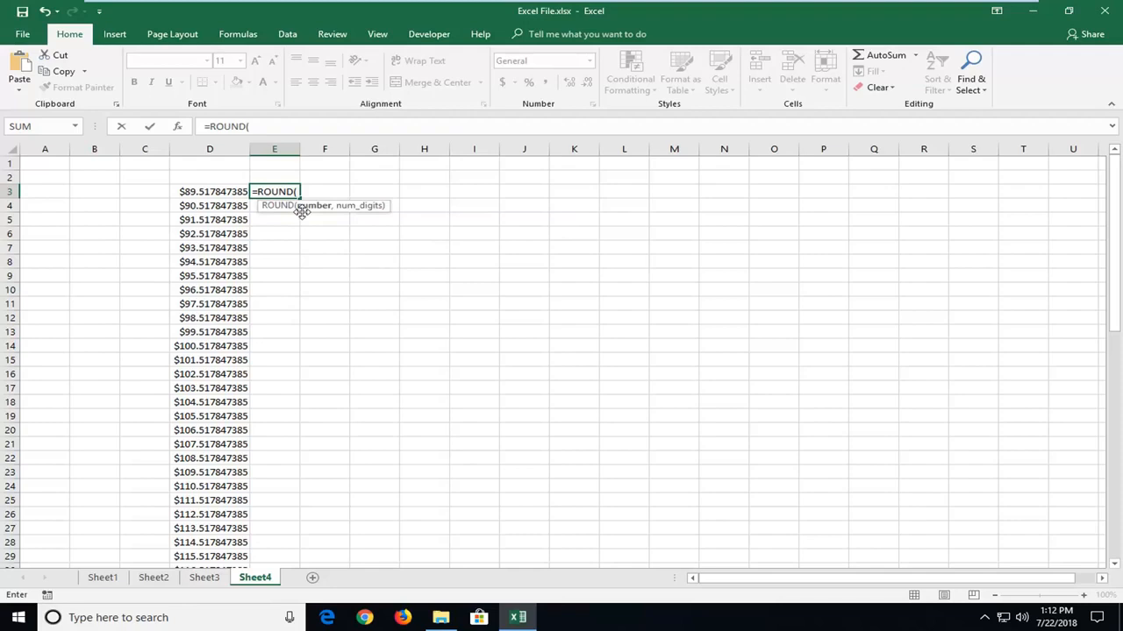
mouse_move(191, 191)
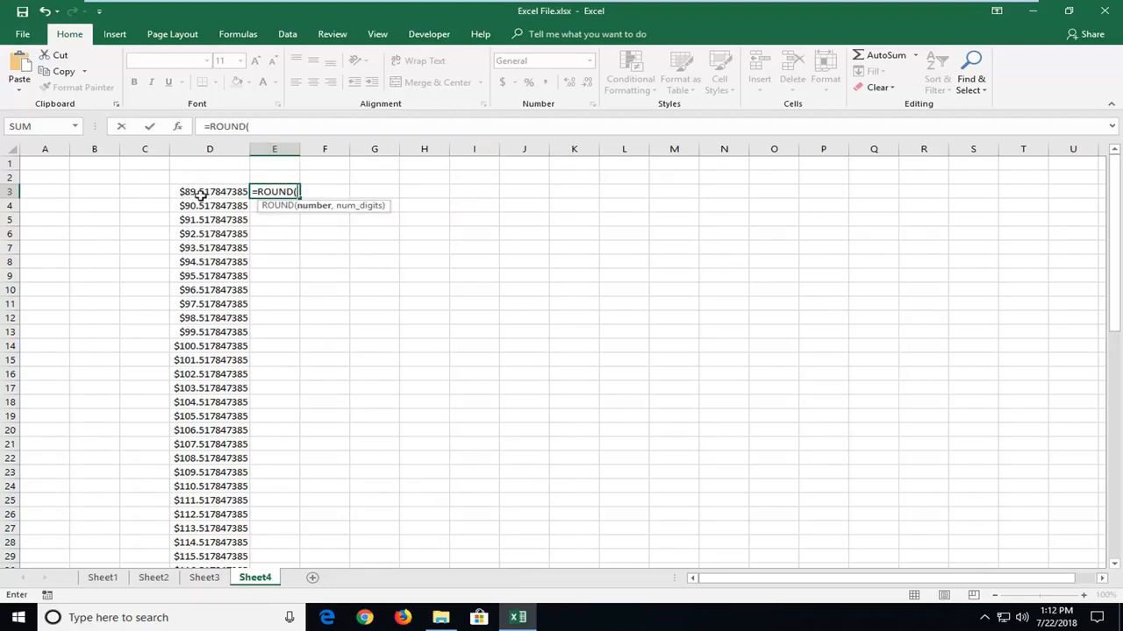
click(210, 191)
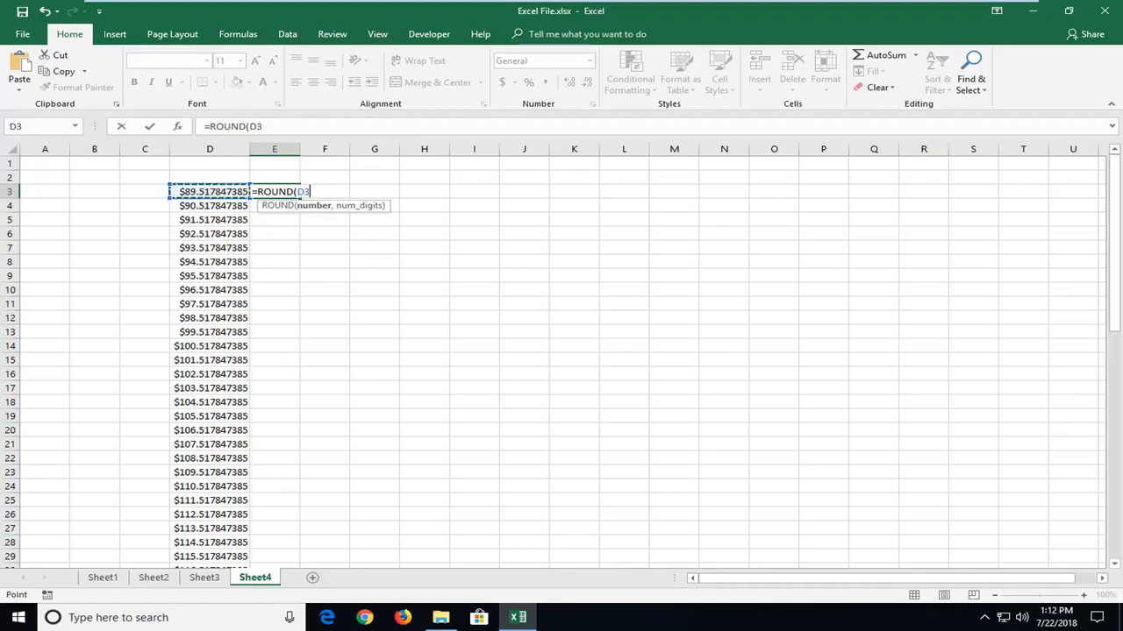
text(,)
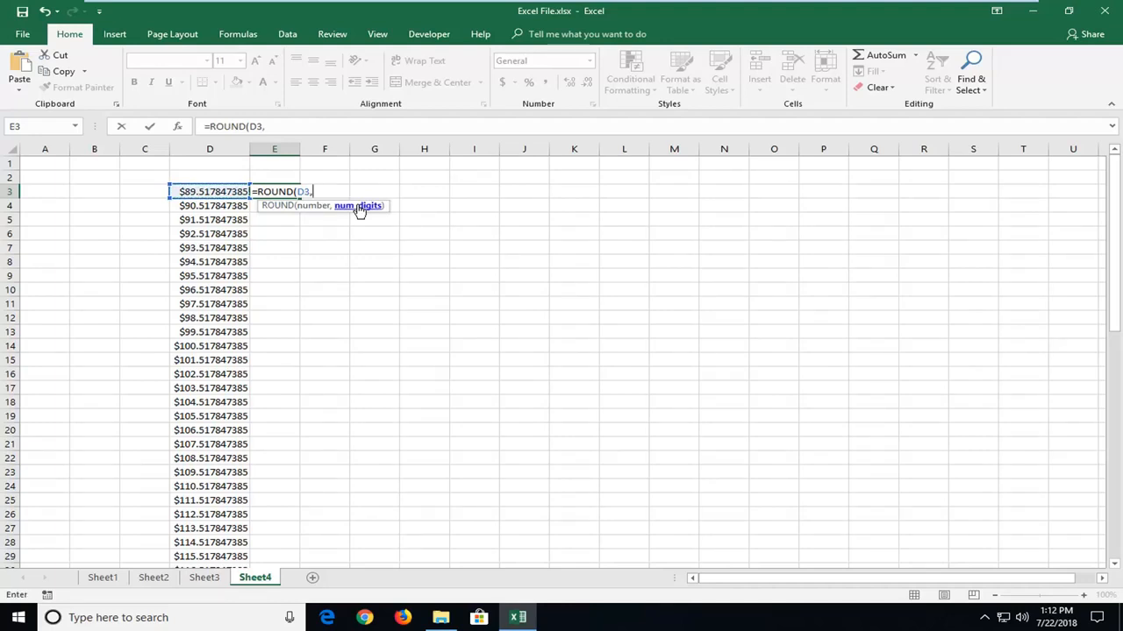
text(0)
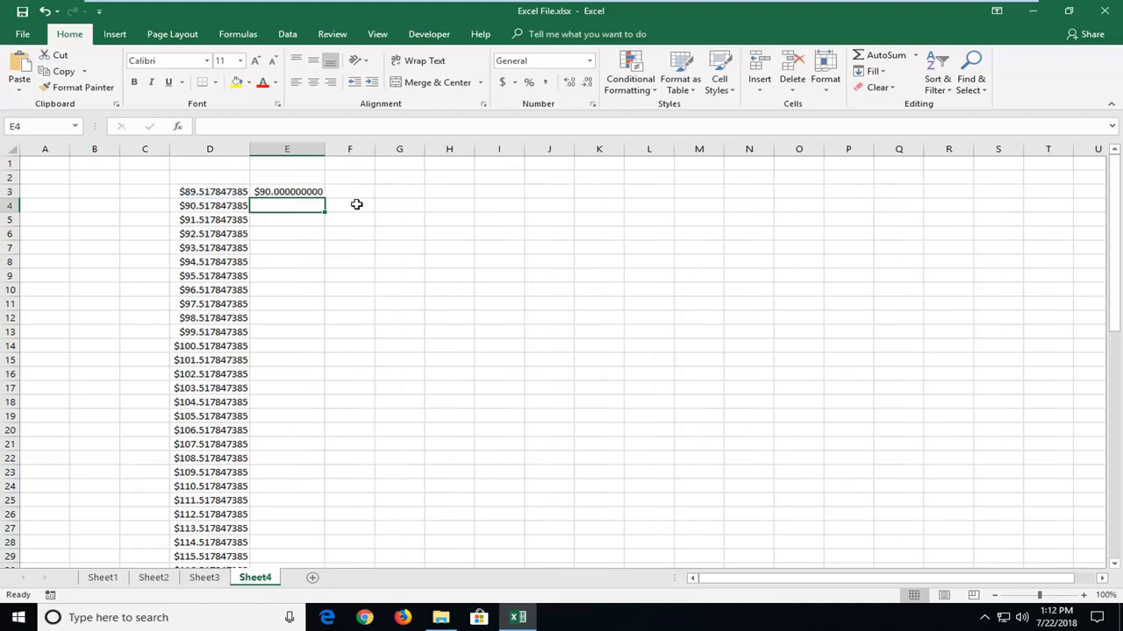
click(287, 192)
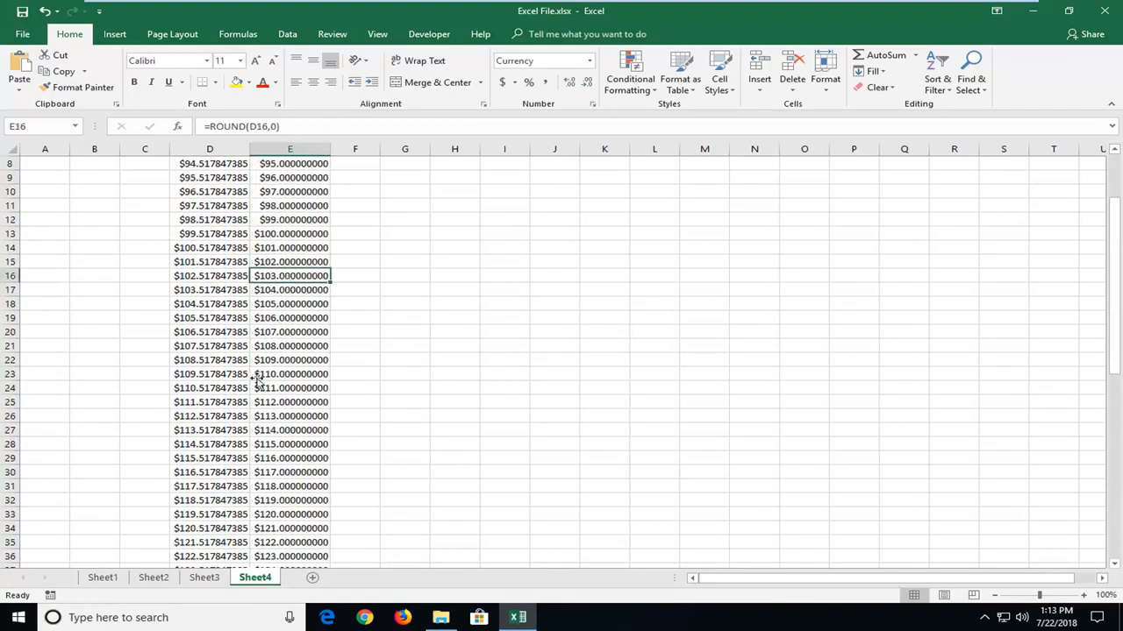
scroll(up, 3)
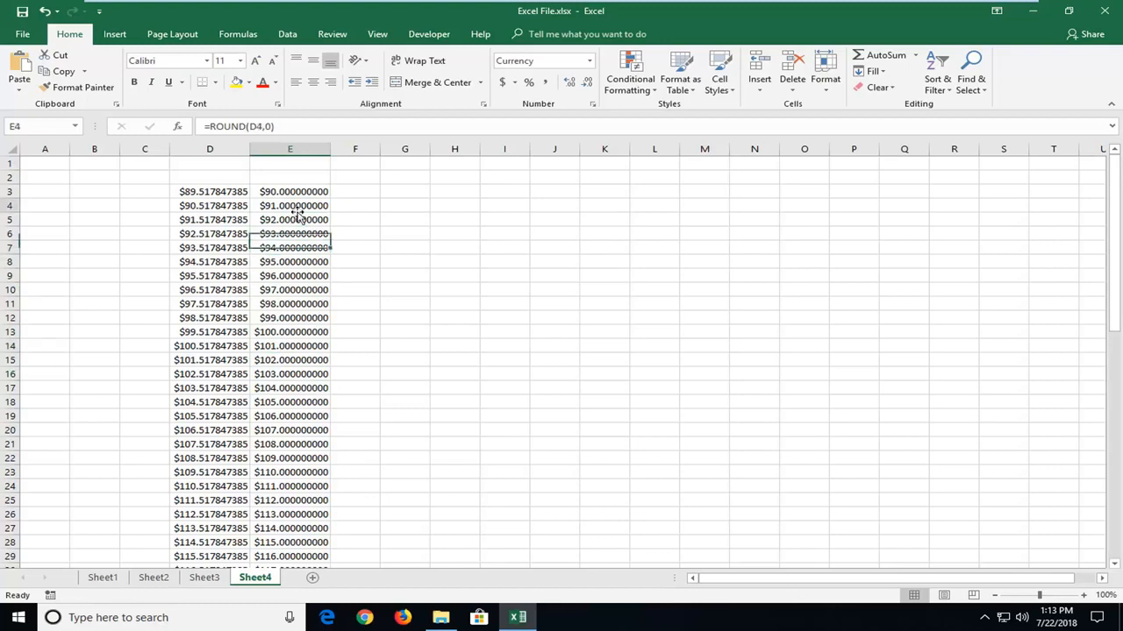
click(289, 261)
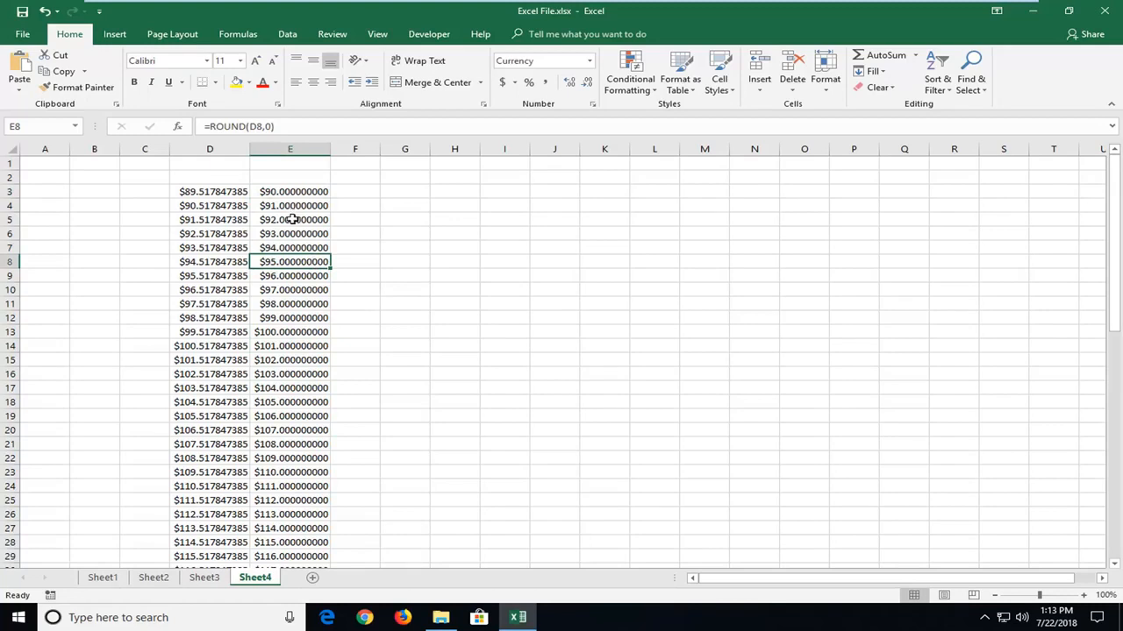
click(291, 147)
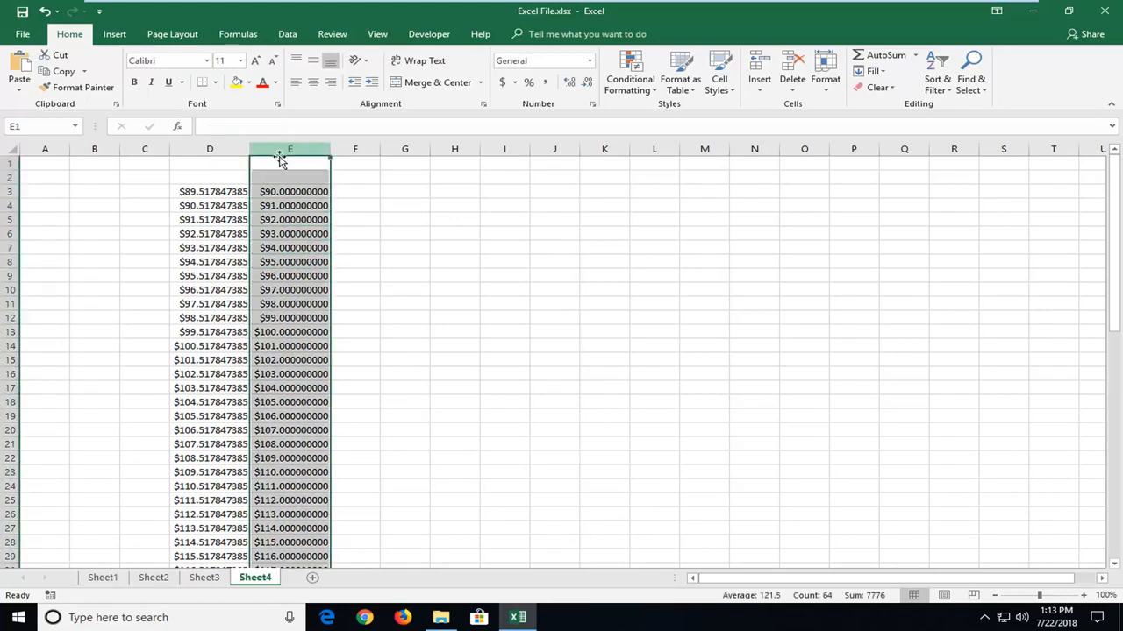
- Format column E as Currency with 0 decimal places and no symbol
right_click(289, 162)
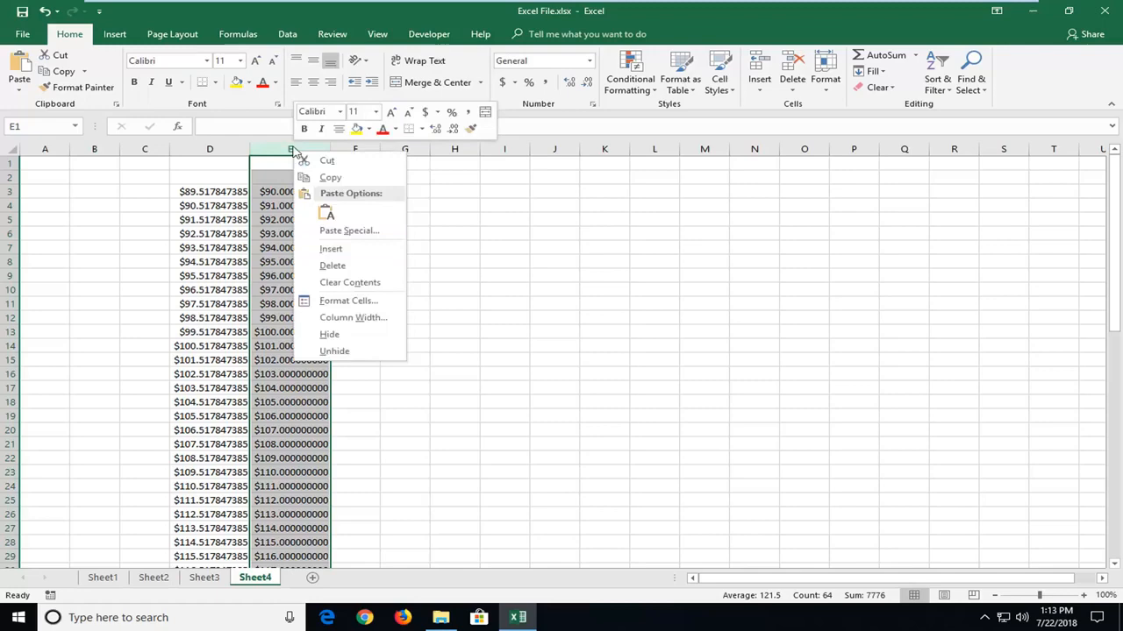
mouse_move(347, 300)
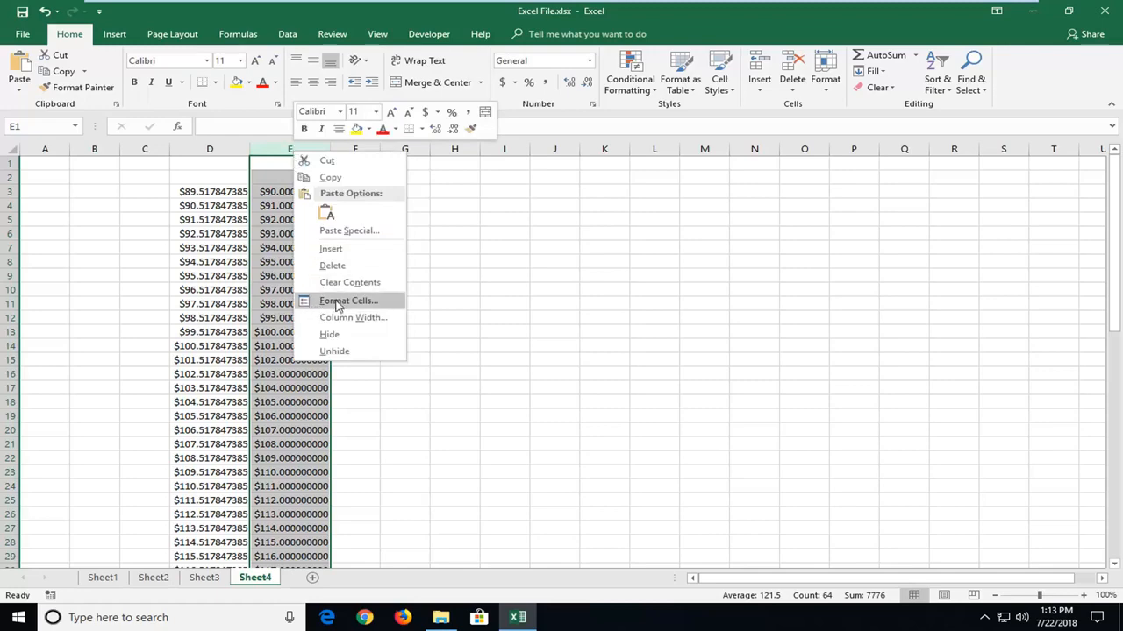
click(347, 300)
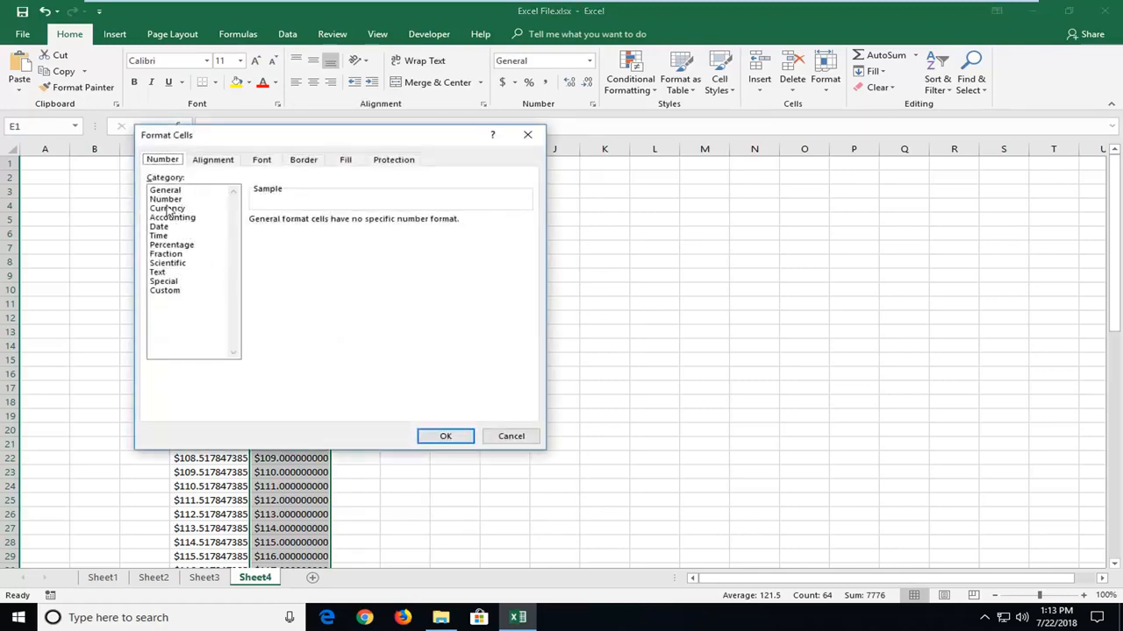
click(167, 207)
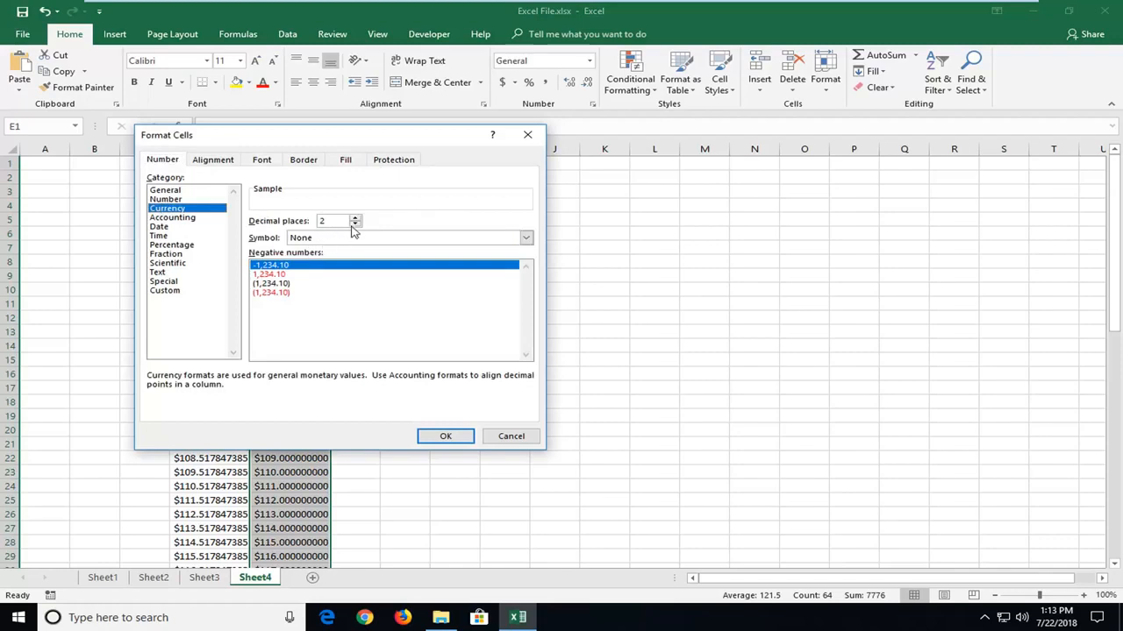
click(354, 225)
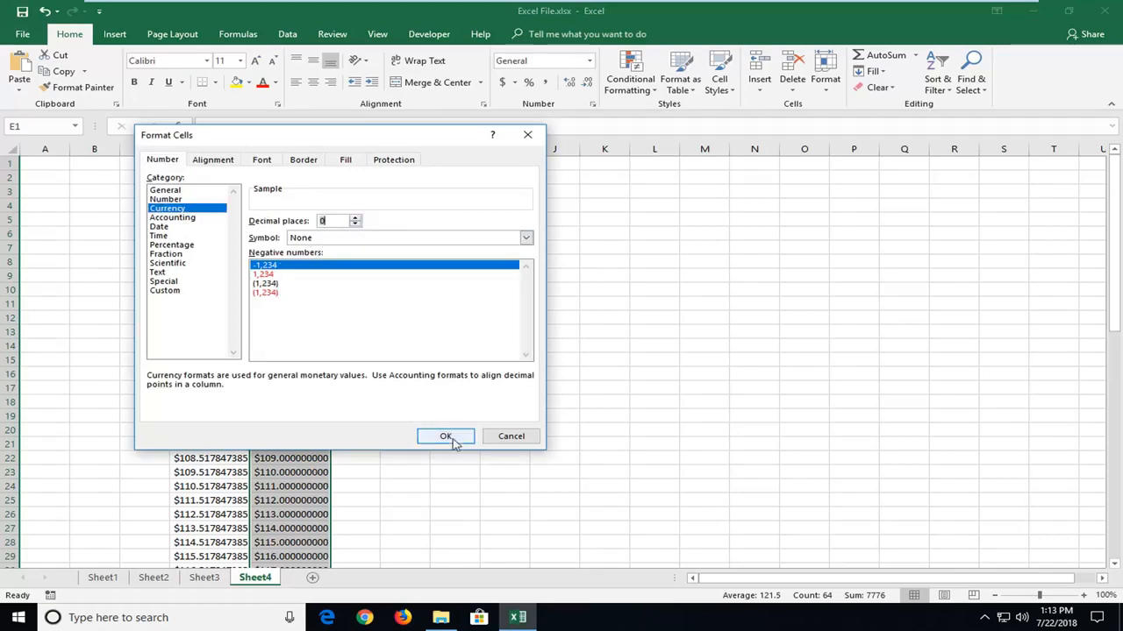
click(445, 435)
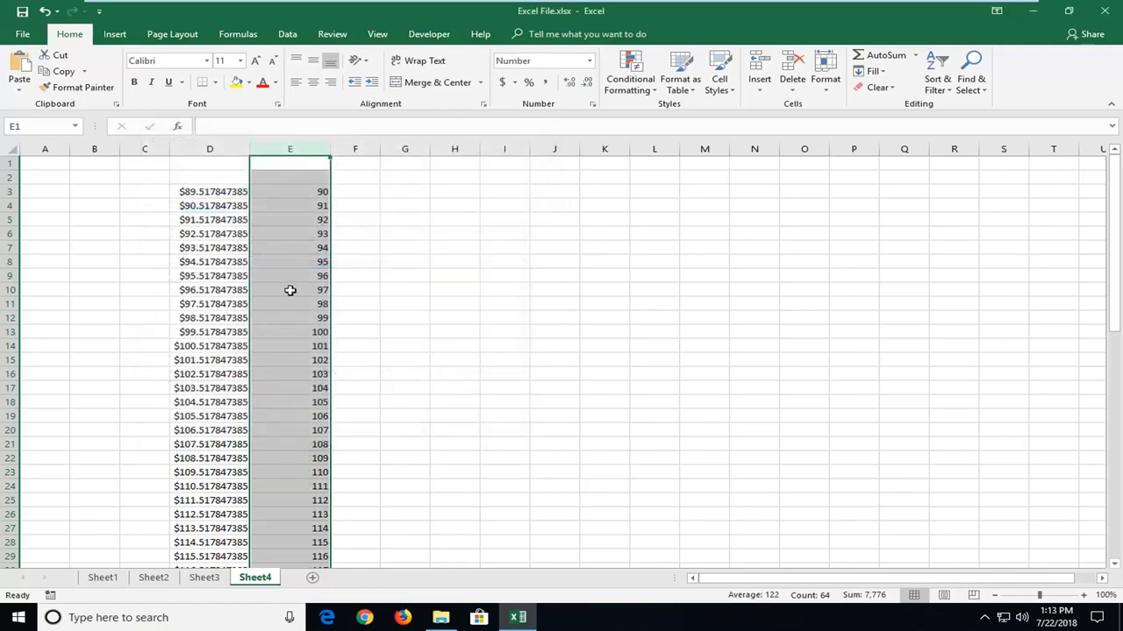
- Check a couple of rounded values' formulas and reselect all of column E
click(289, 248)
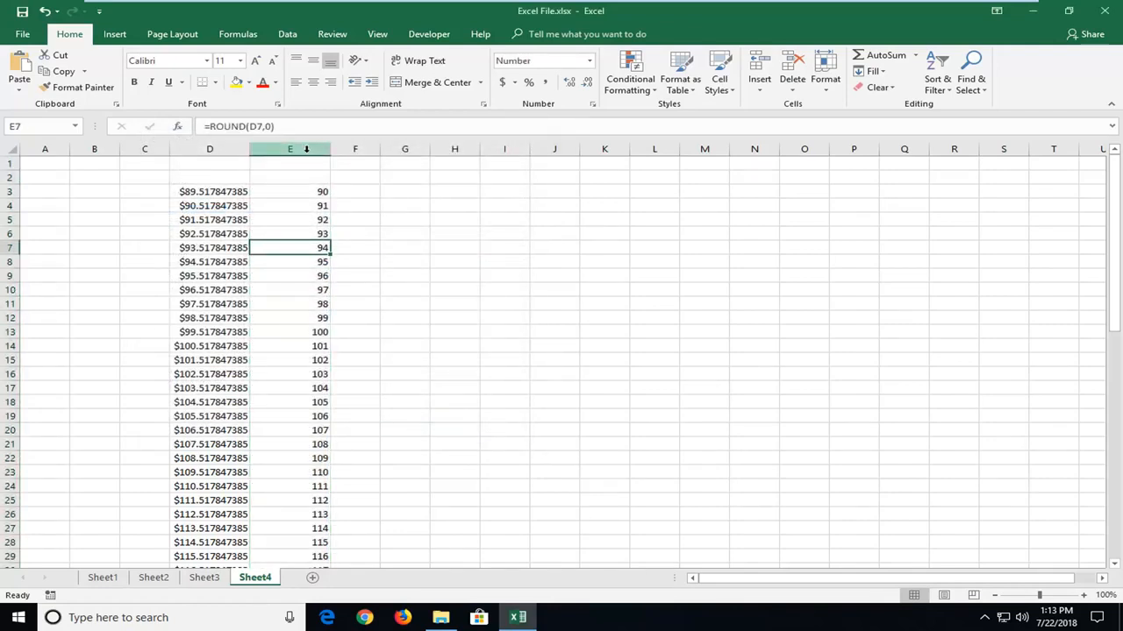
click(289, 219)
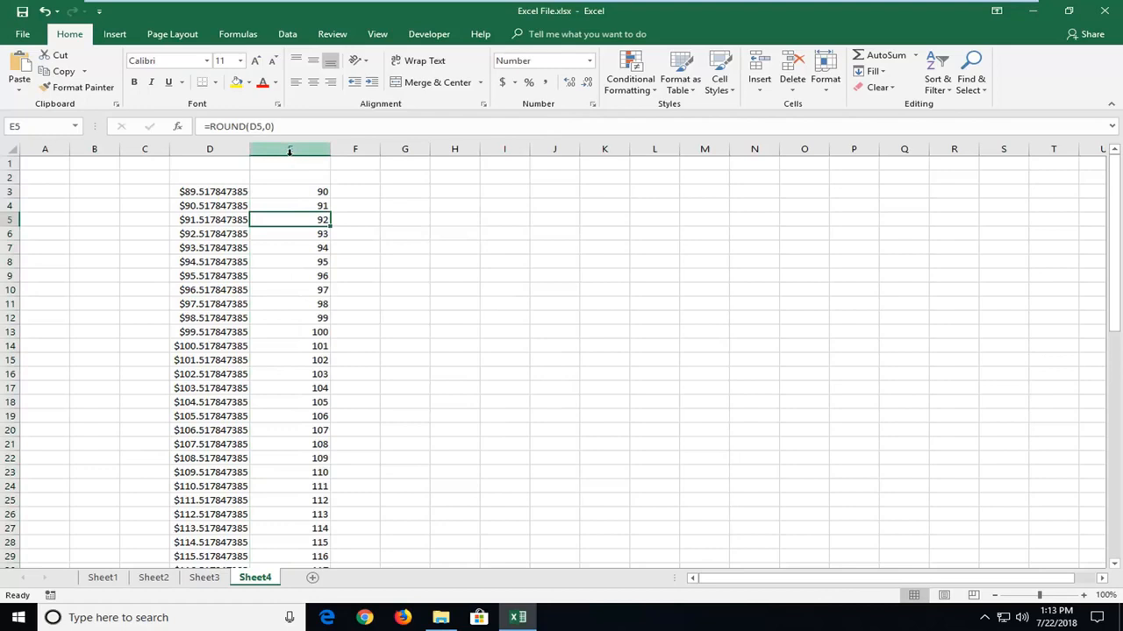
click(289, 147)
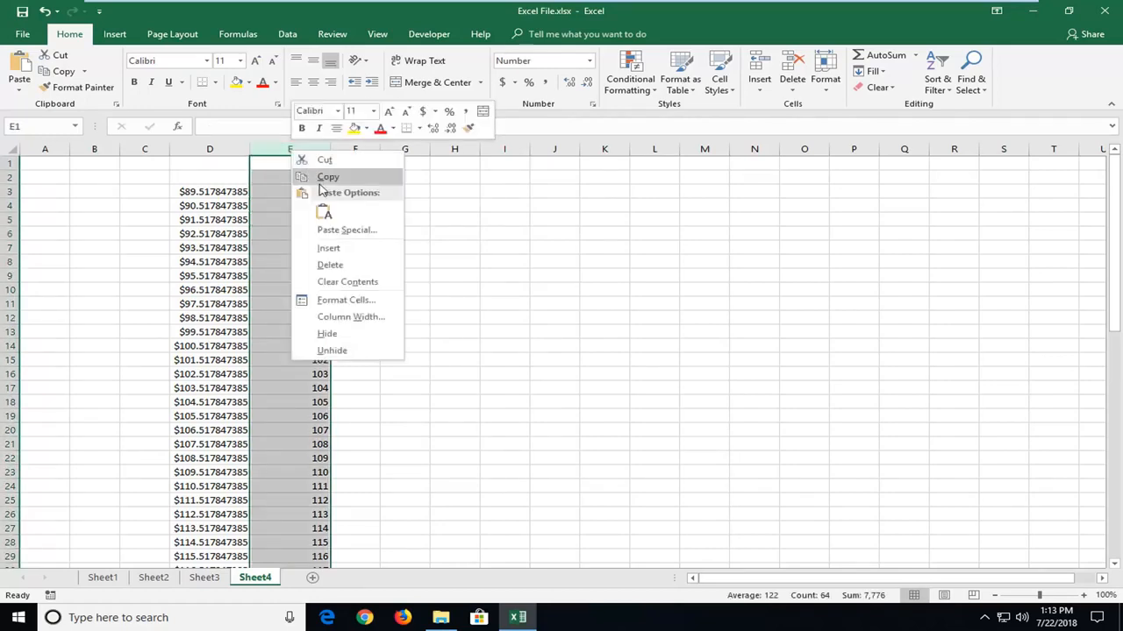
- Copy column E and paste it back over itself as plain values
click(326, 176)
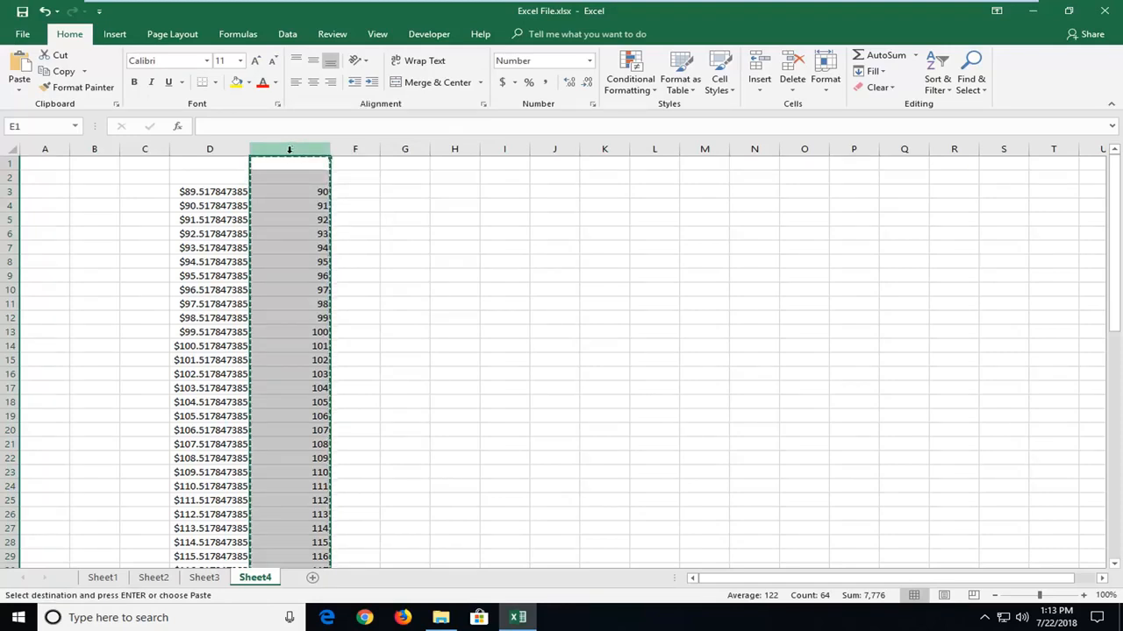
right_click(290, 163)
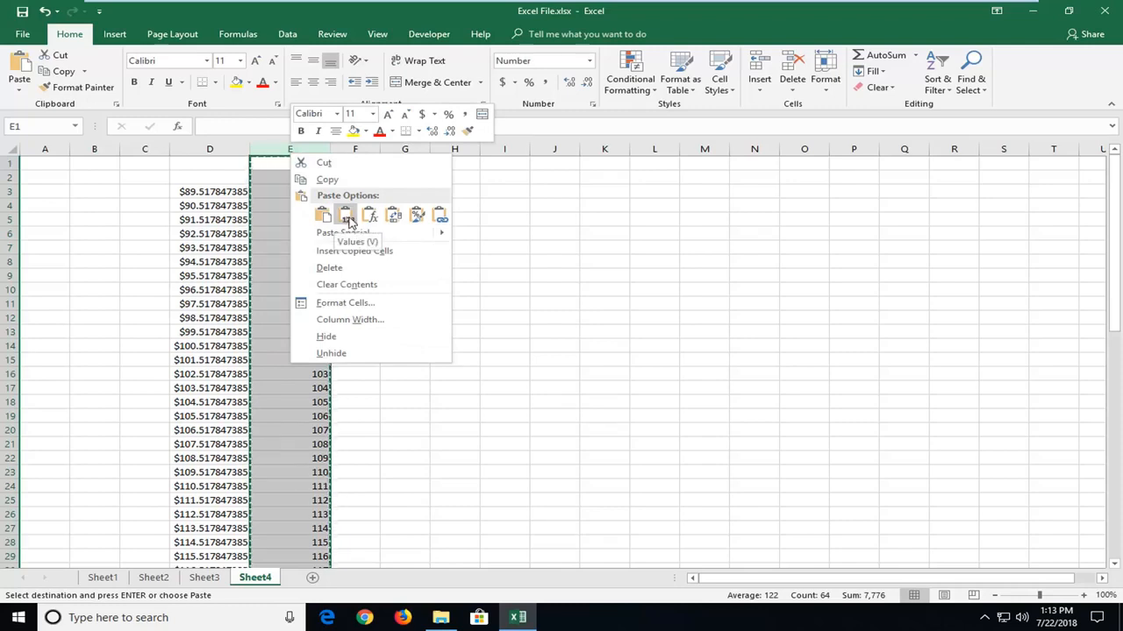
click(344, 214)
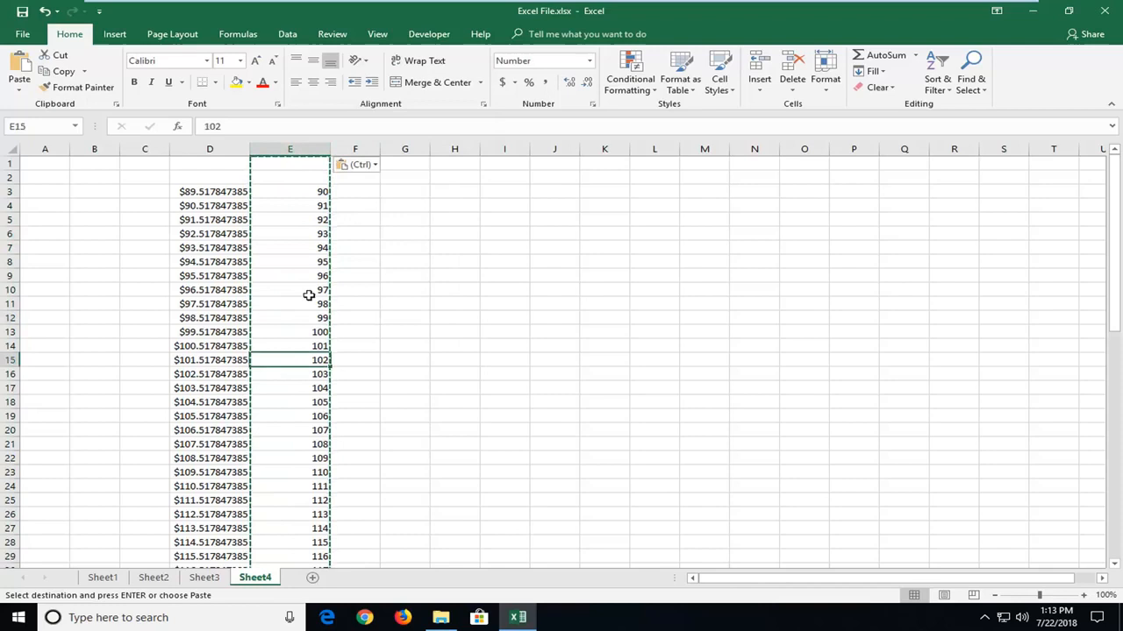
click(290, 233)
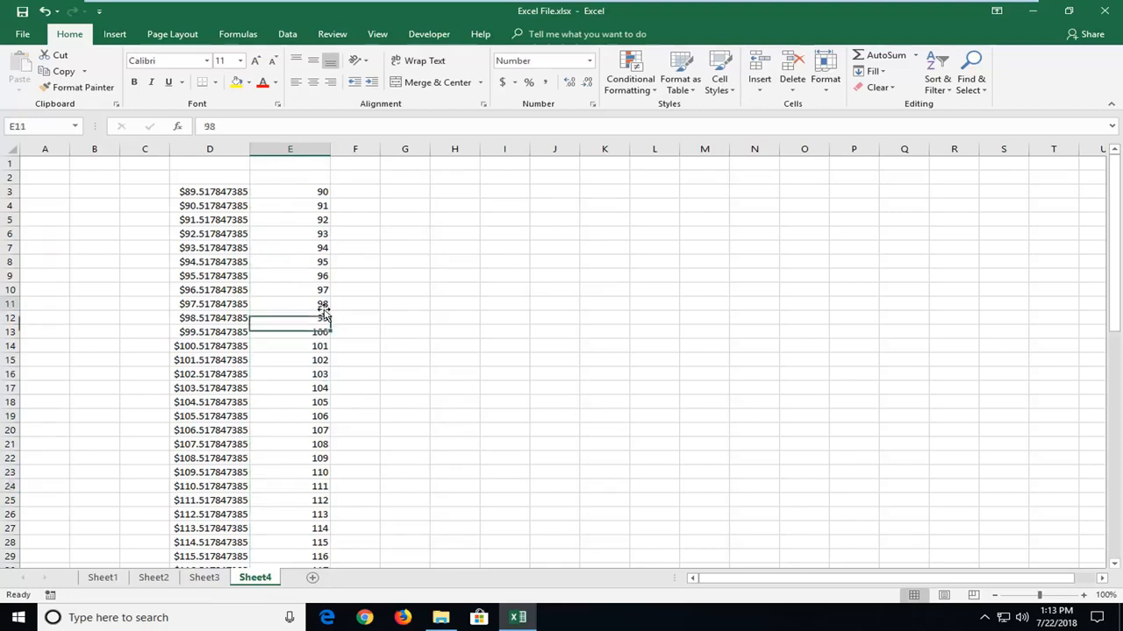
click(289, 374)
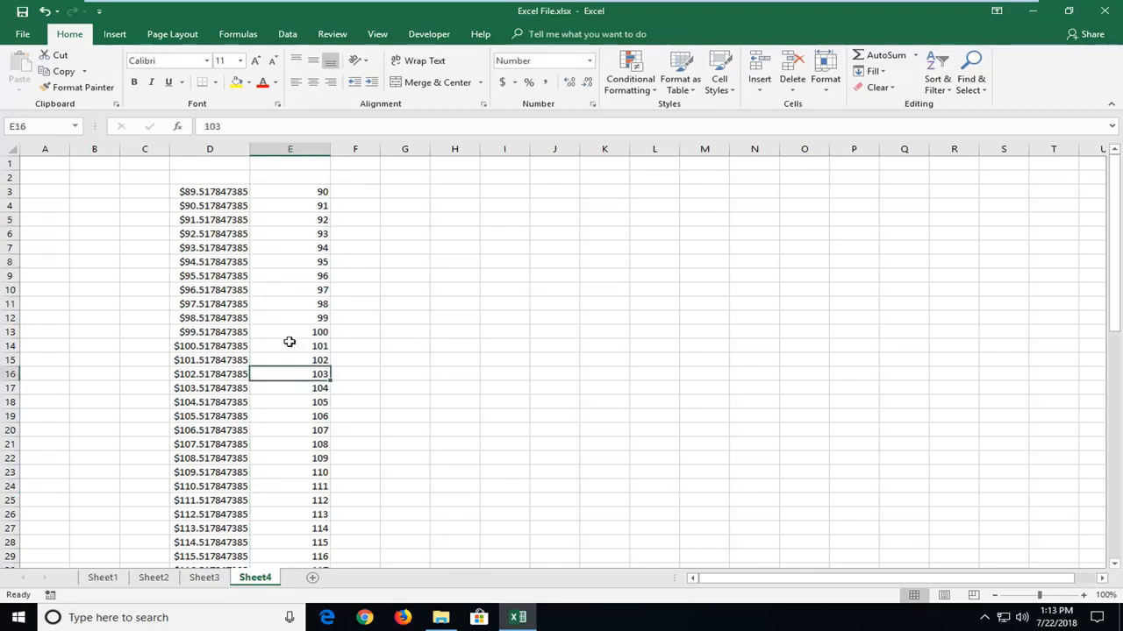
click(289, 318)
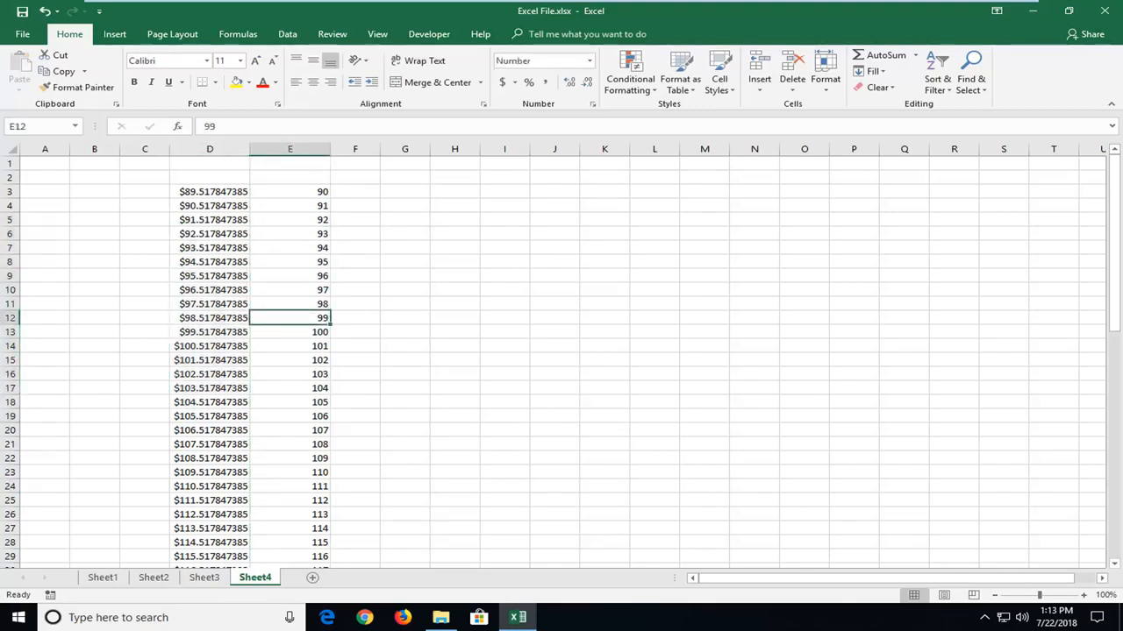